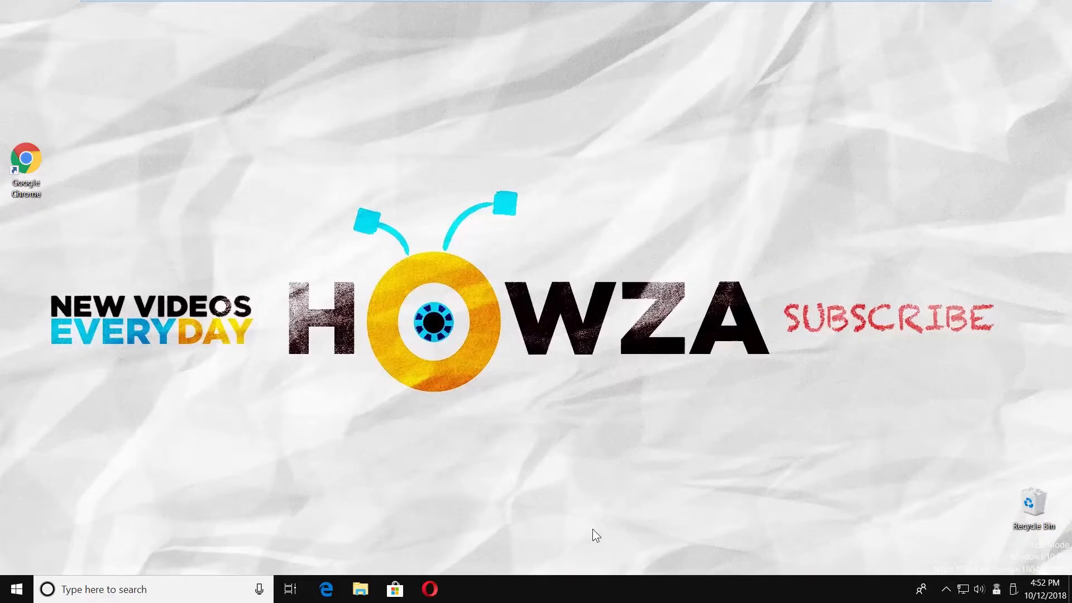
mouse_move(581, 531)
type("w")
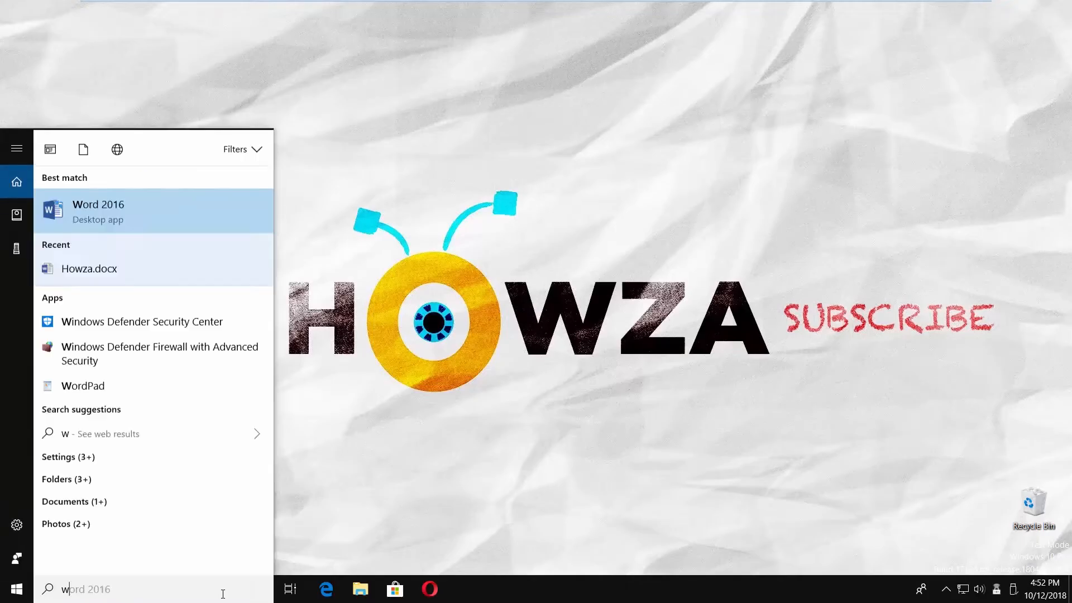
- Launch Windows Defender Firewall with Advanced Security from Start search and show Inbound Rules
type("indows fire")
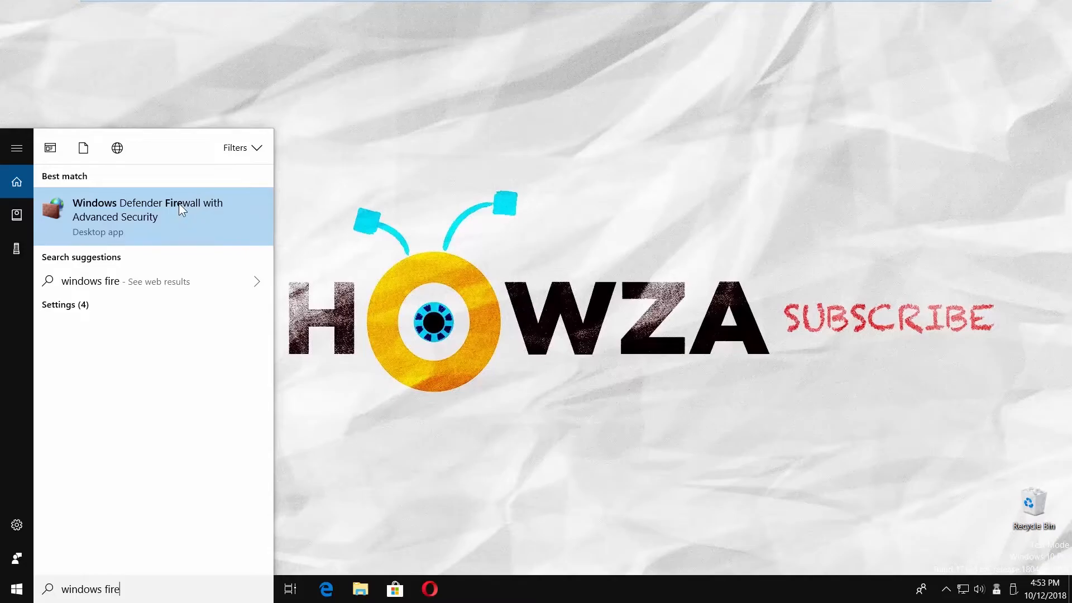
left_click(148, 210)
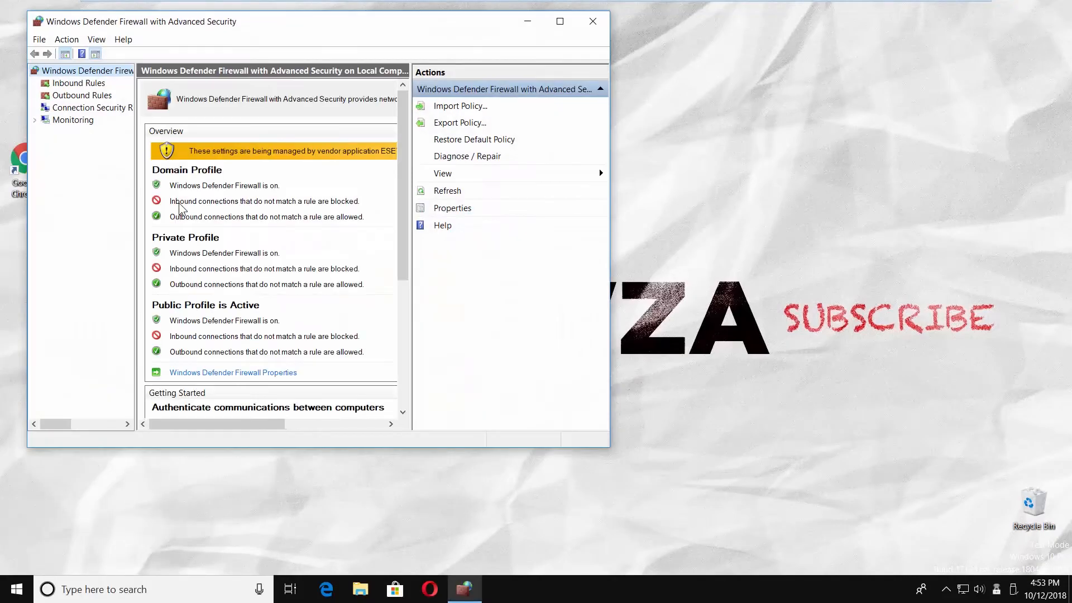
left_click(78, 82)
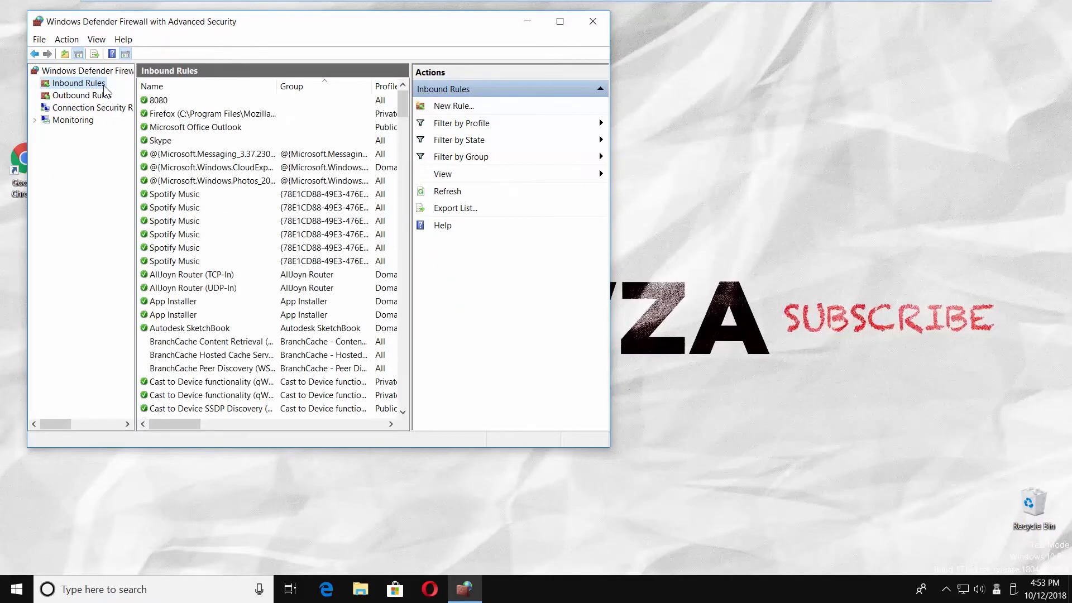
mouse_move(417, 110)
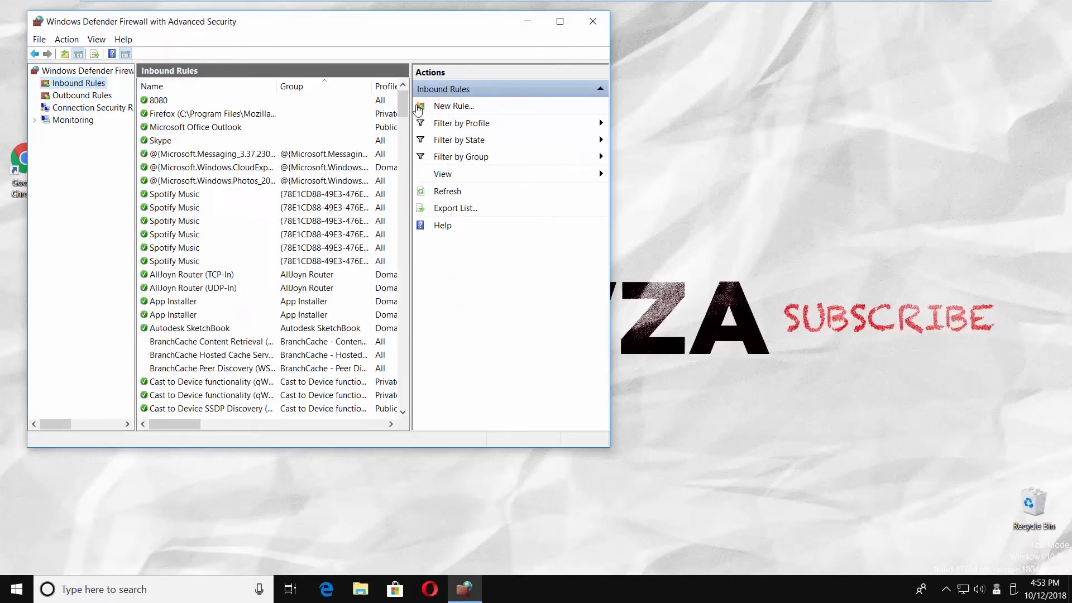
- Begin a new inbound rule of type Port and advance to protocol and ports
left_click(452, 105)
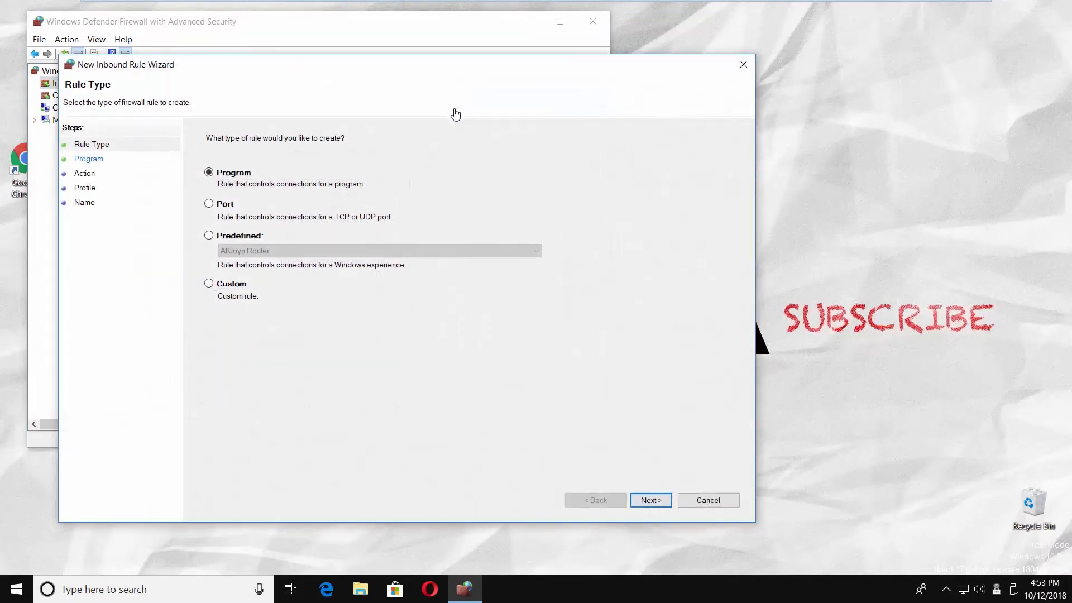
left_click(209, 203)
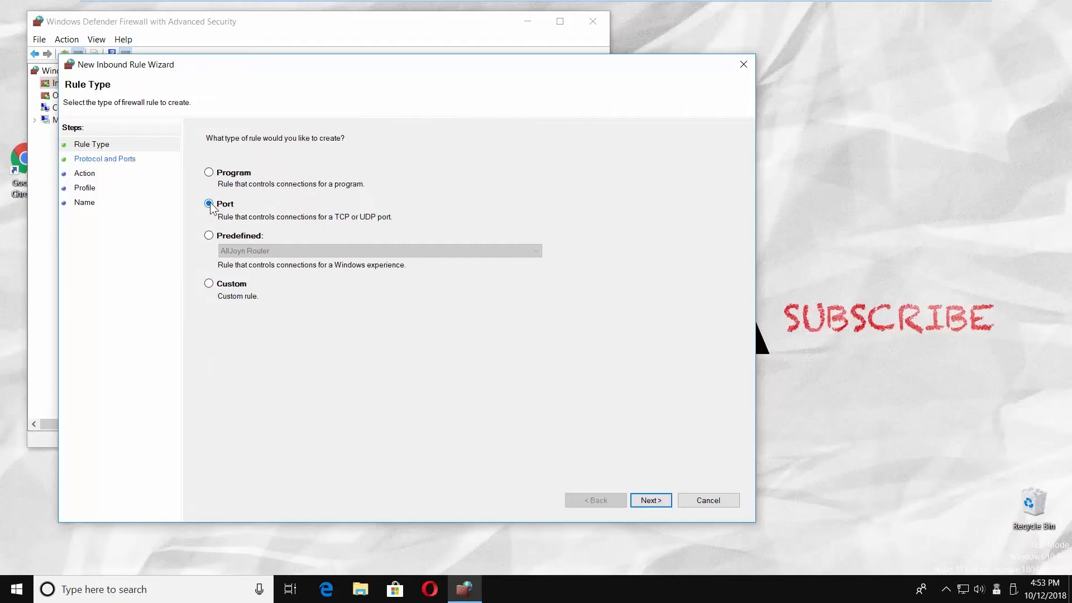
left_click(650, 501)
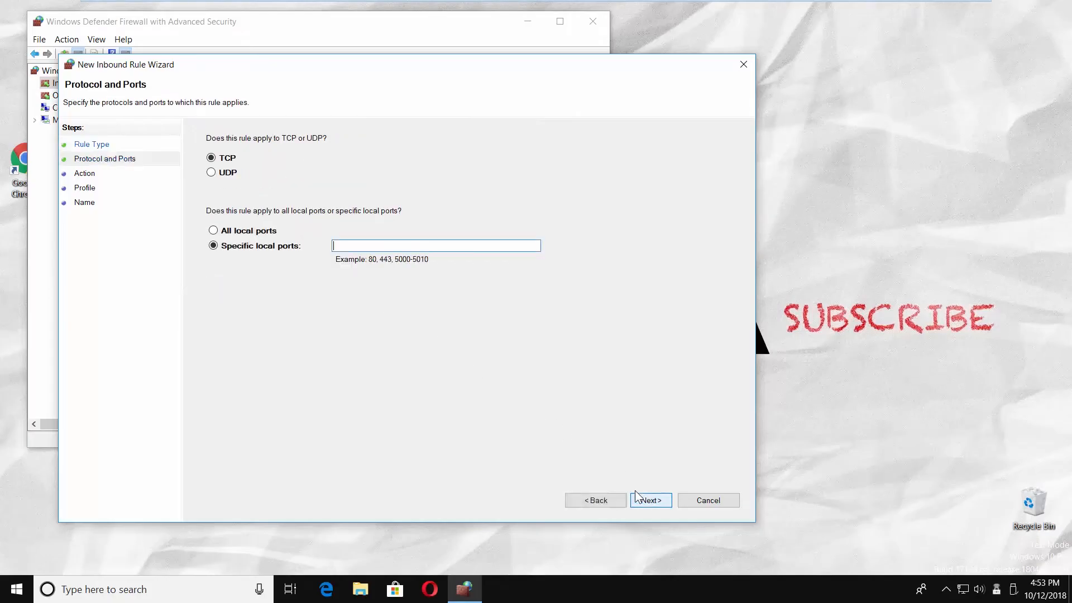
- Set the rule to UDP on specific local port 4040 and continue to the action step
left_click(212, 172)
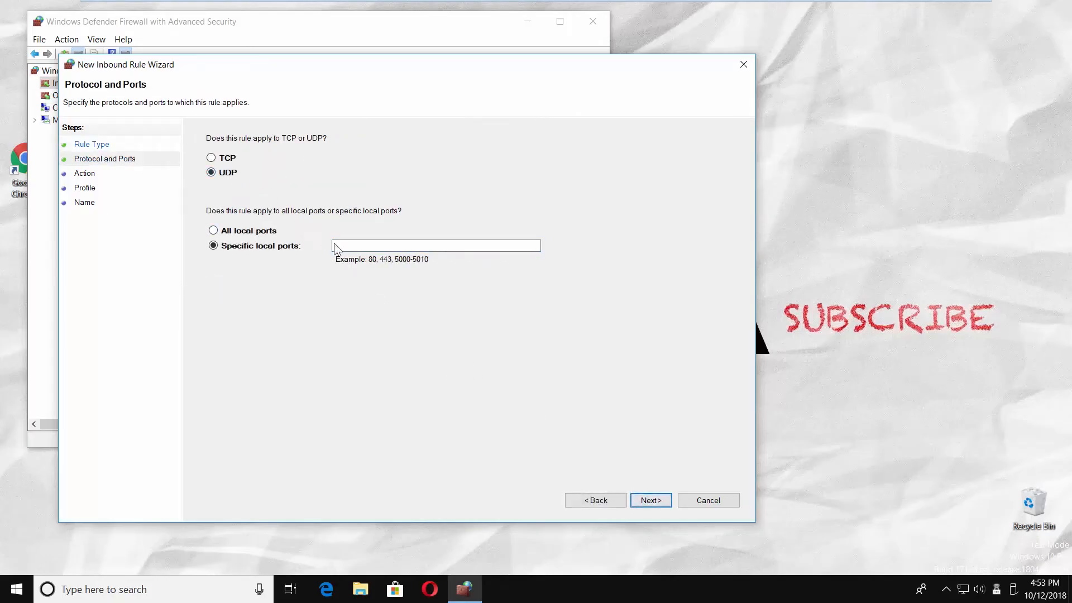
type("404")
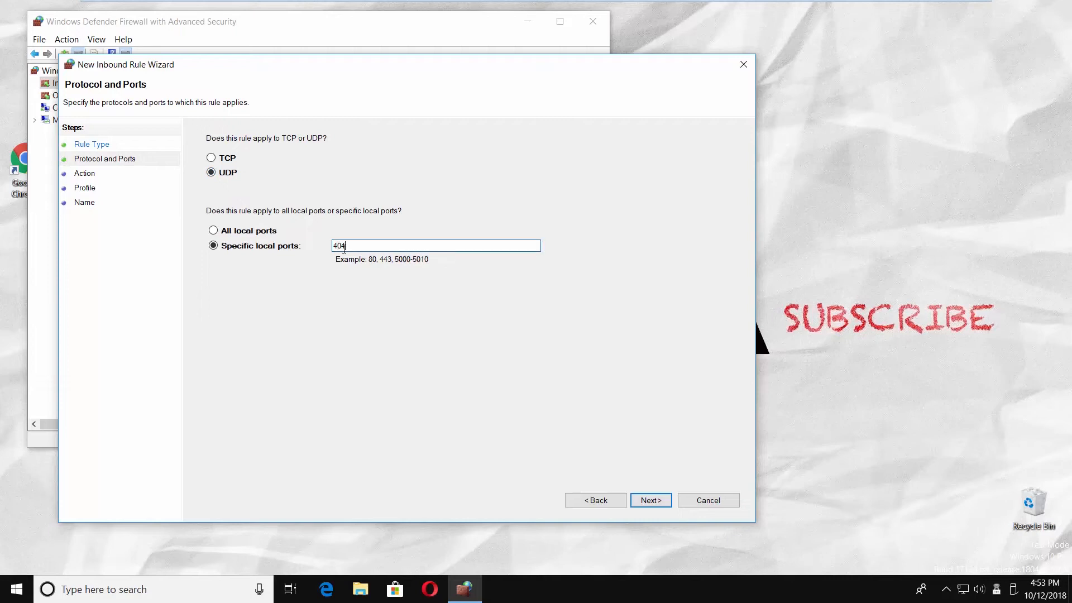
type("0")
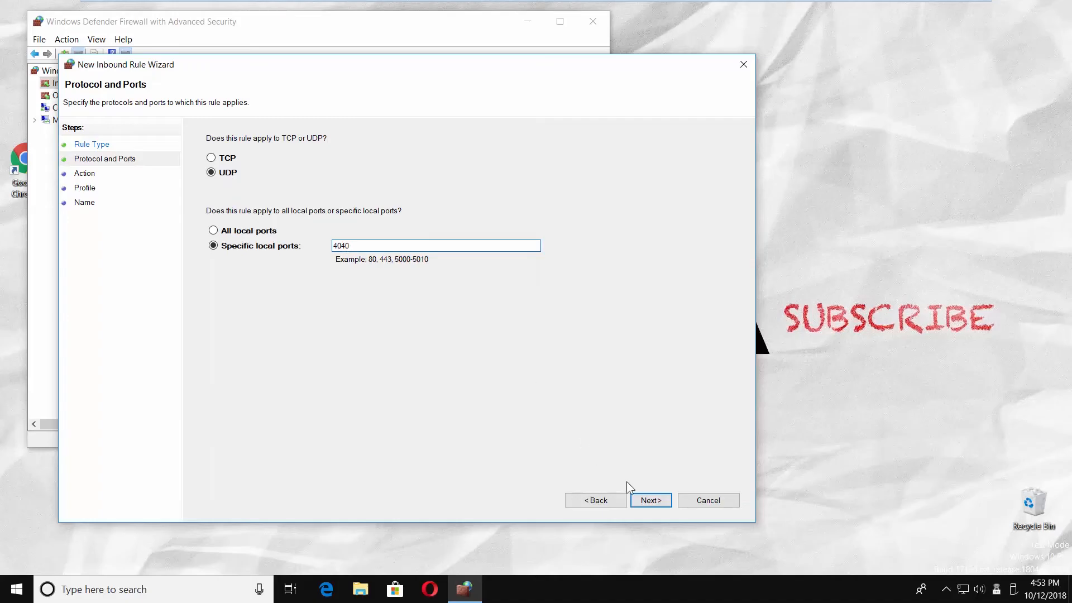
left_click(649, 500)
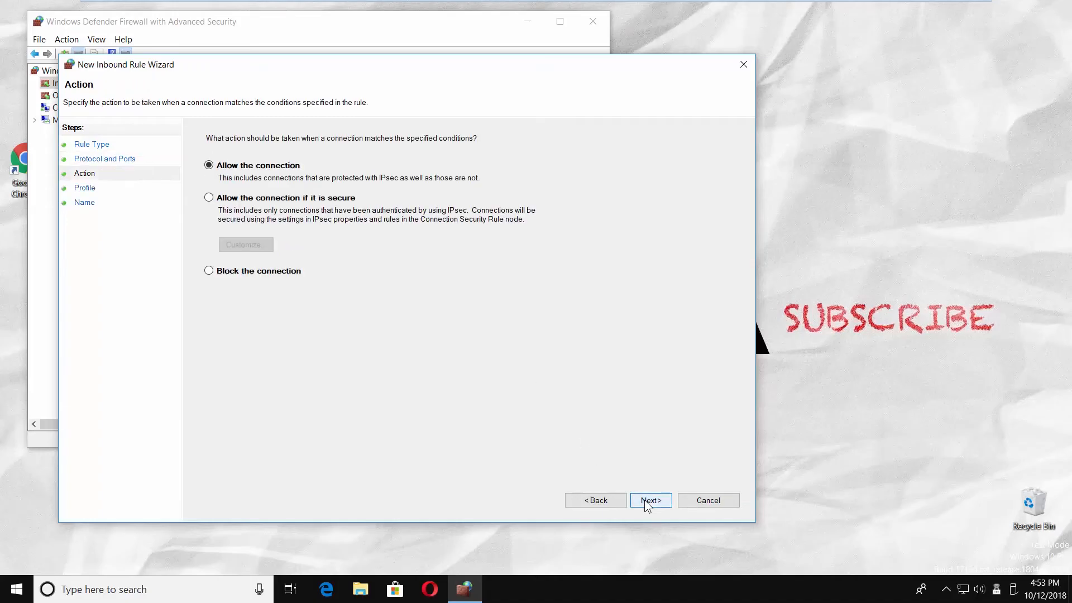
- Allow connections on all profiles, name the rule 4040 and finish it
left_click(648, 500)
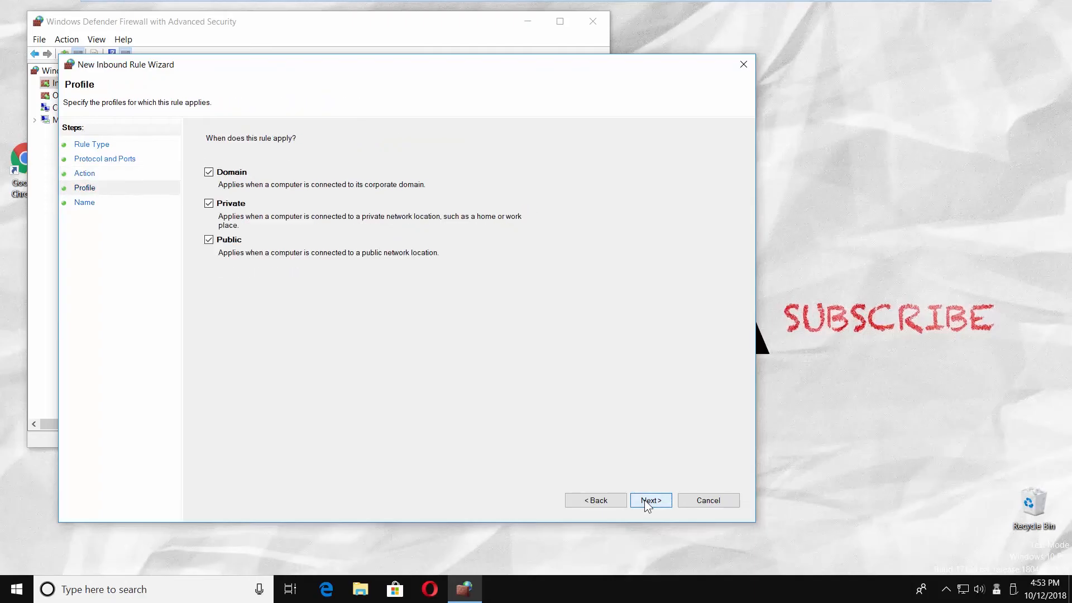
left_click(650, 500)
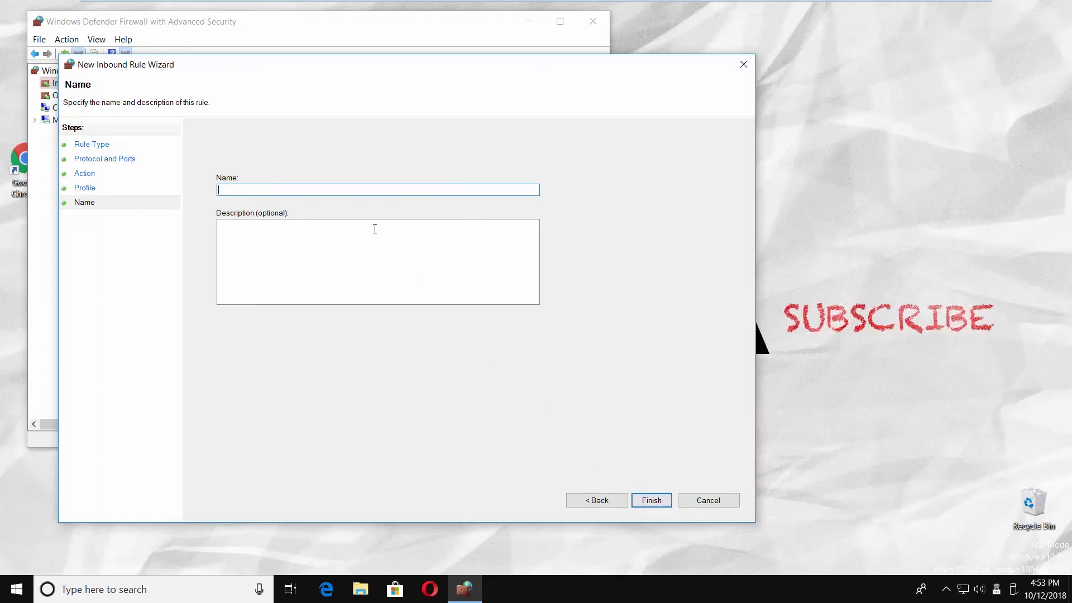
type("404")
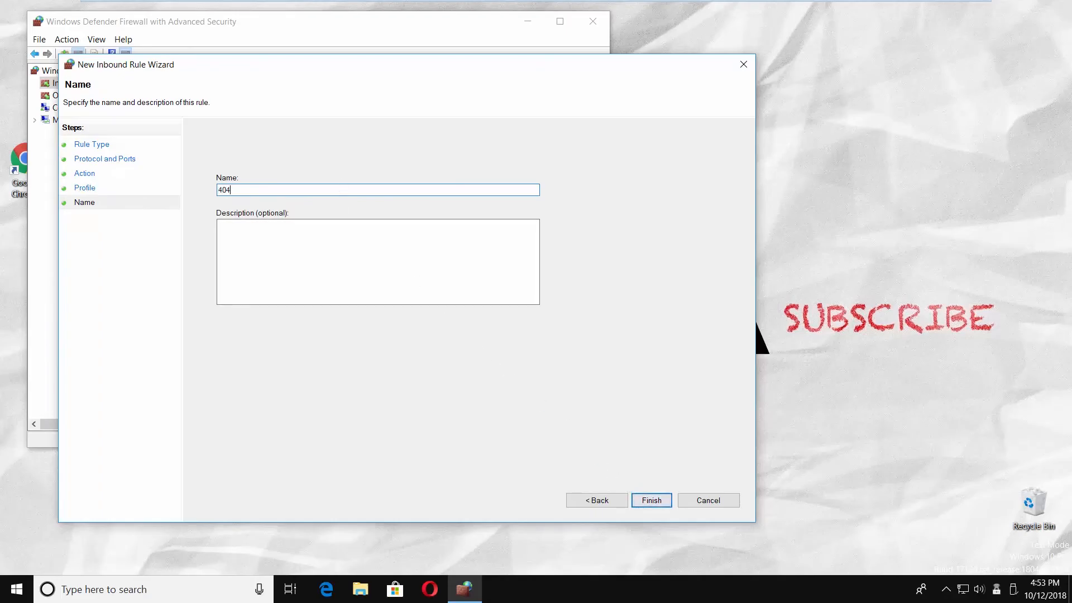
left_click(650, 500)
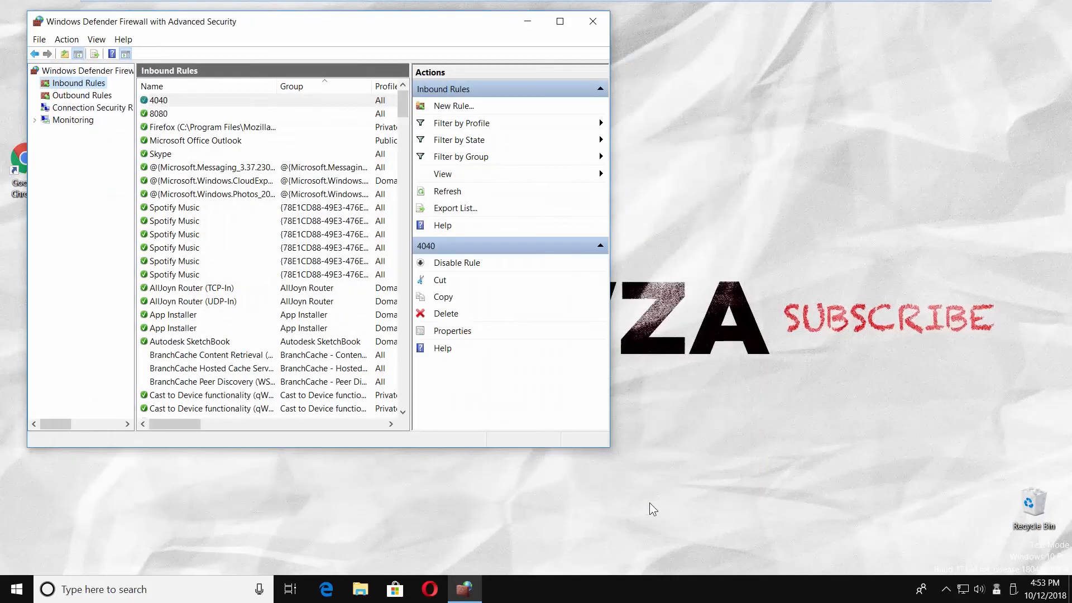